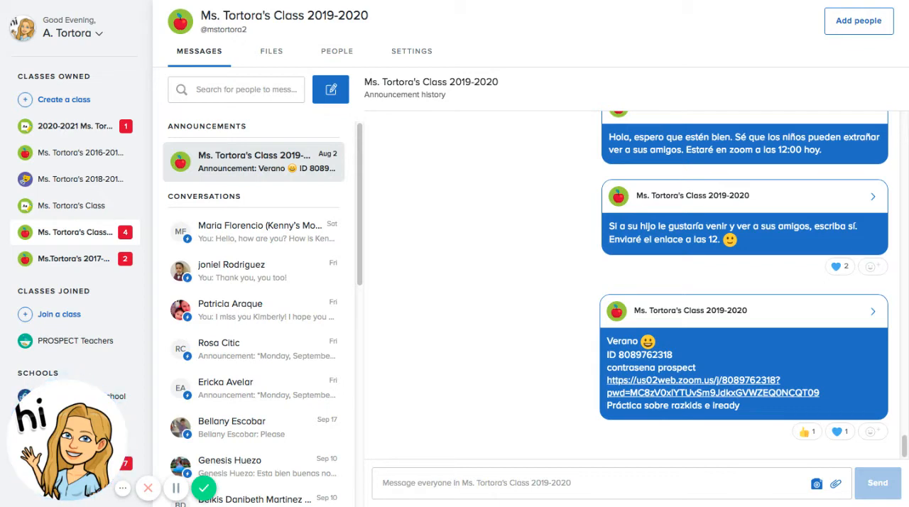
mouse_move(542, 301)
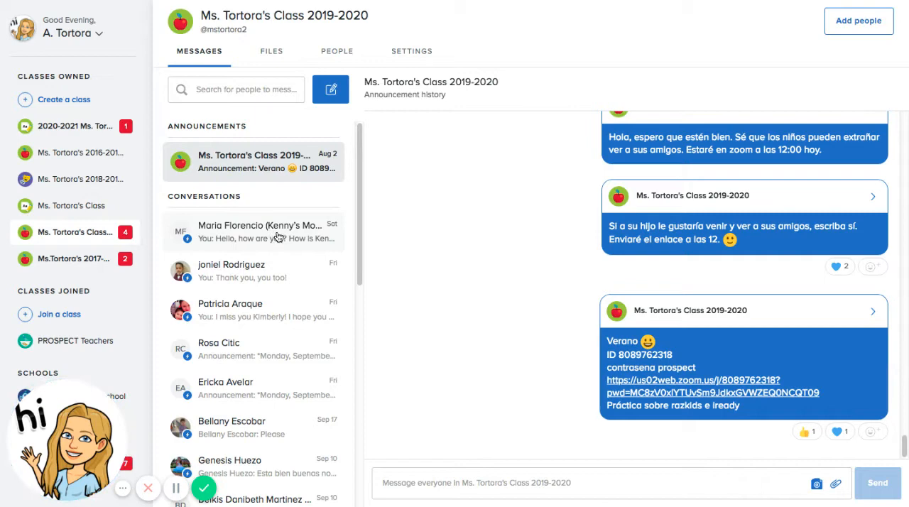
mouse_move(566, 439)
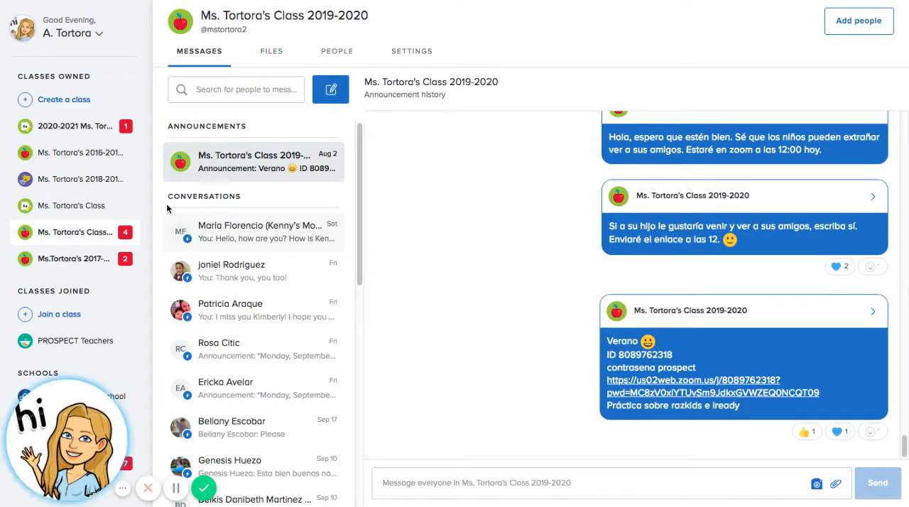
Switch to the 2020-2021 Ms. Tortoro Cohort C class and start a new class message
left_click(74, 125)
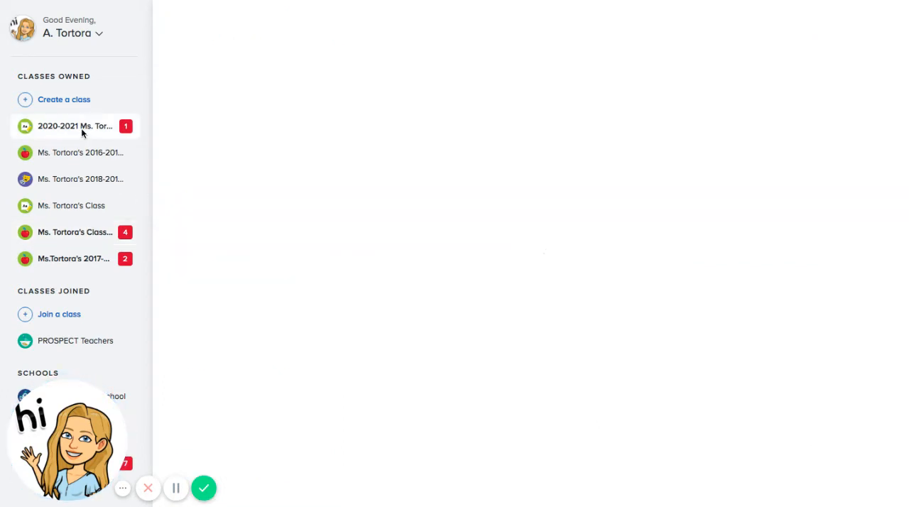
left_click(74, 125)
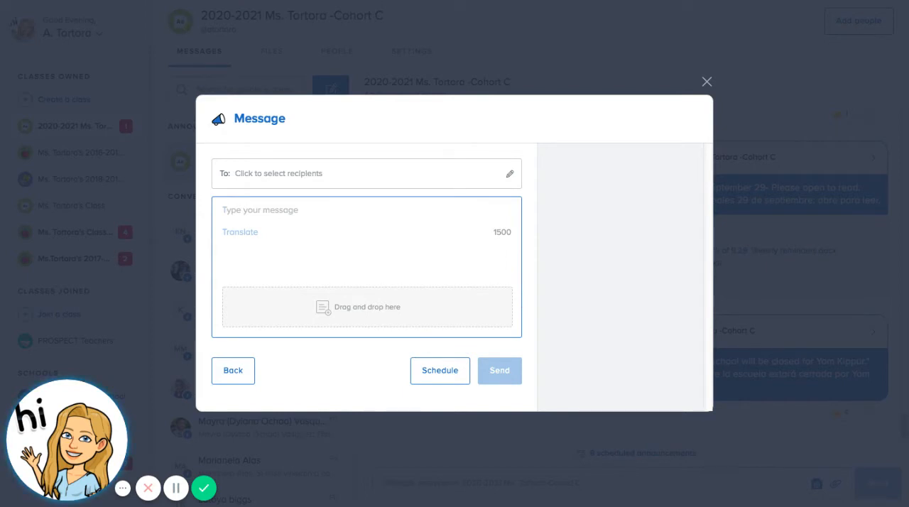
Address the message to the Cohort C class with the pasted Zoom invite and choose Schedule
left_click(355, 173)
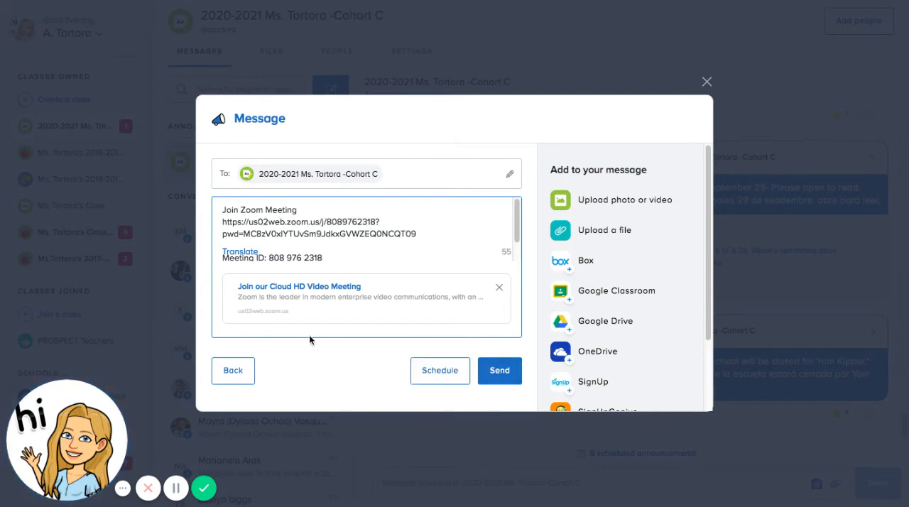
left_click(441, 370)
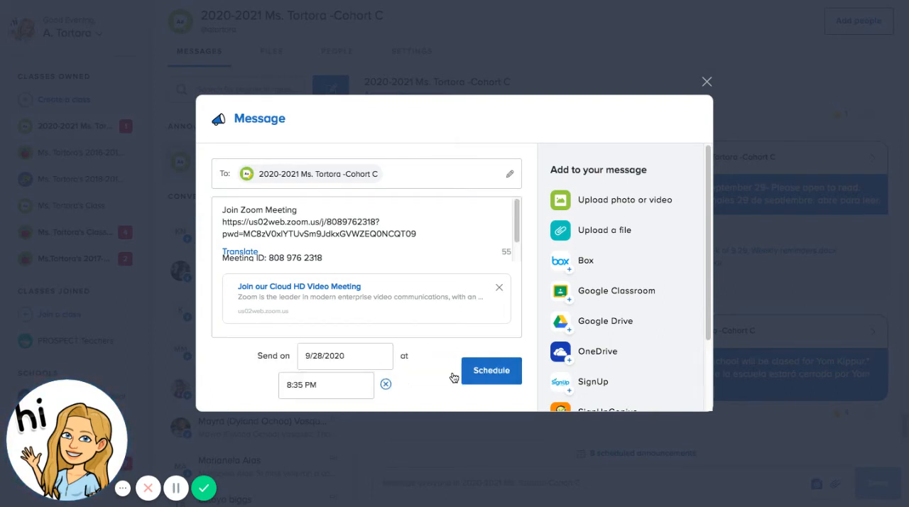
Schedule the Zoom message for 9/30/2020 at 8:30 AM and close the composer
left_click(345, 355)
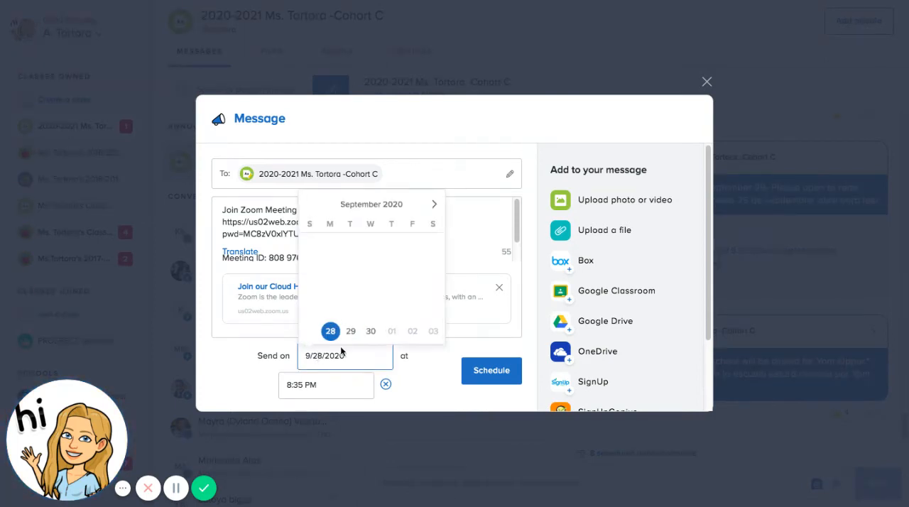
mouse_move(367, 329)
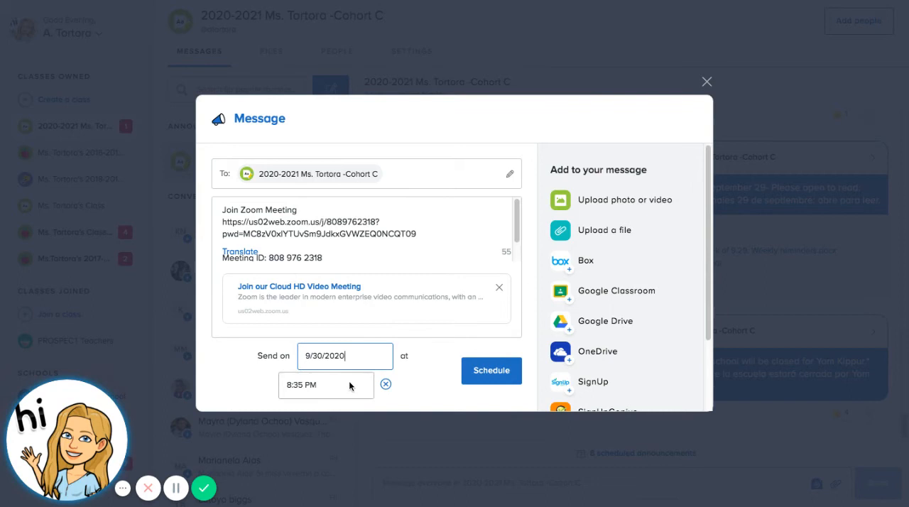
left_click(326, 383)
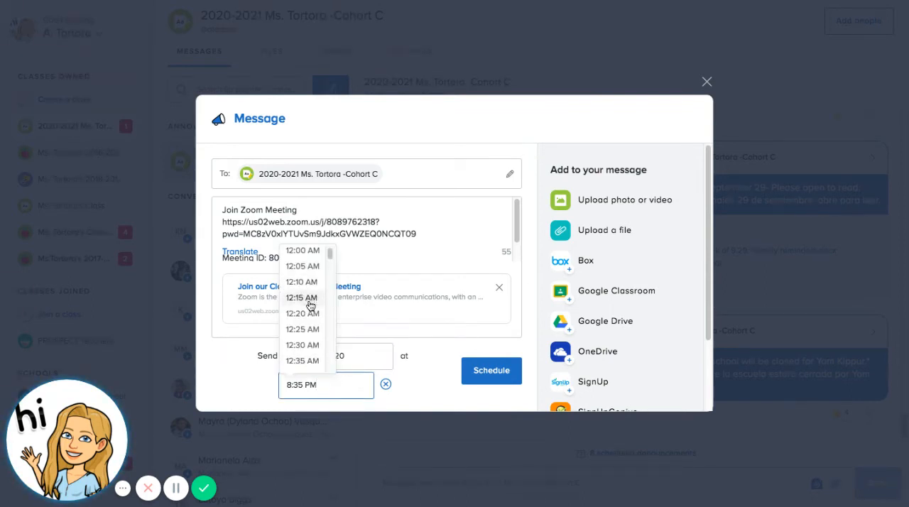
scroll("down", 3)
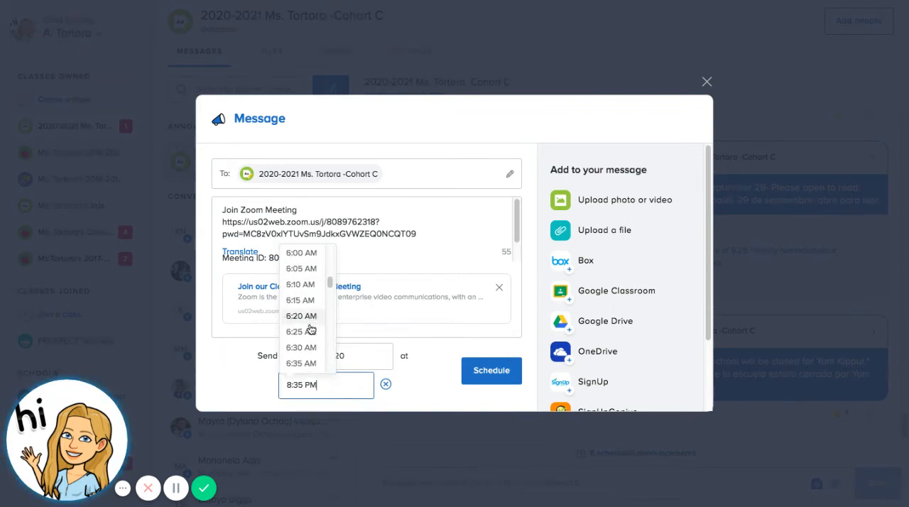
scroll("down", 3)
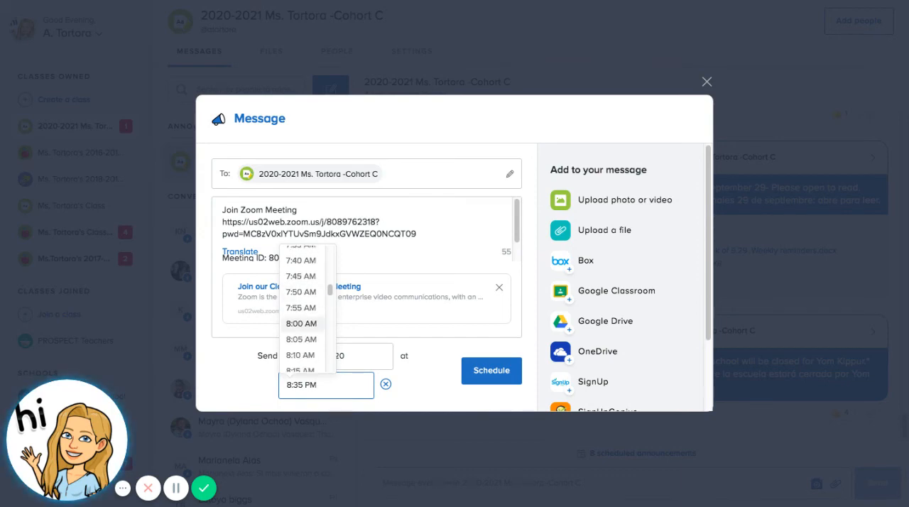
scroll("down", 3)
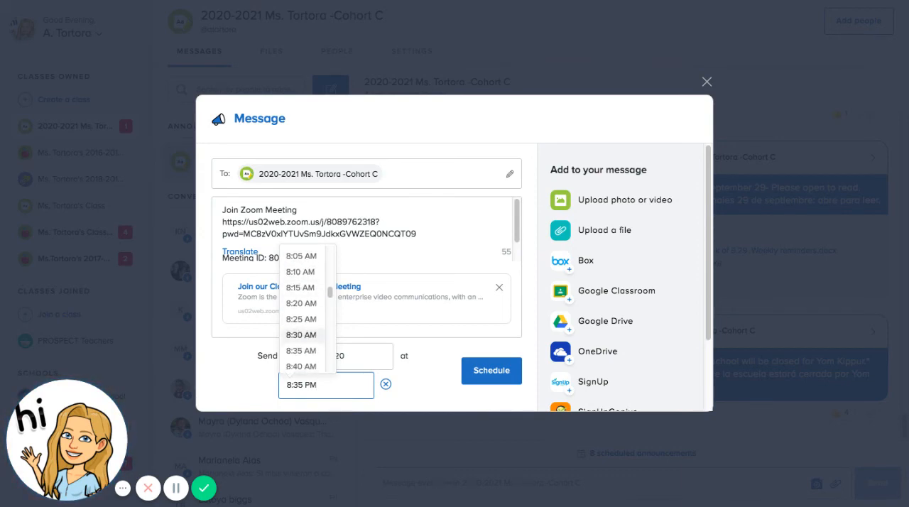
left_click(301, 335)
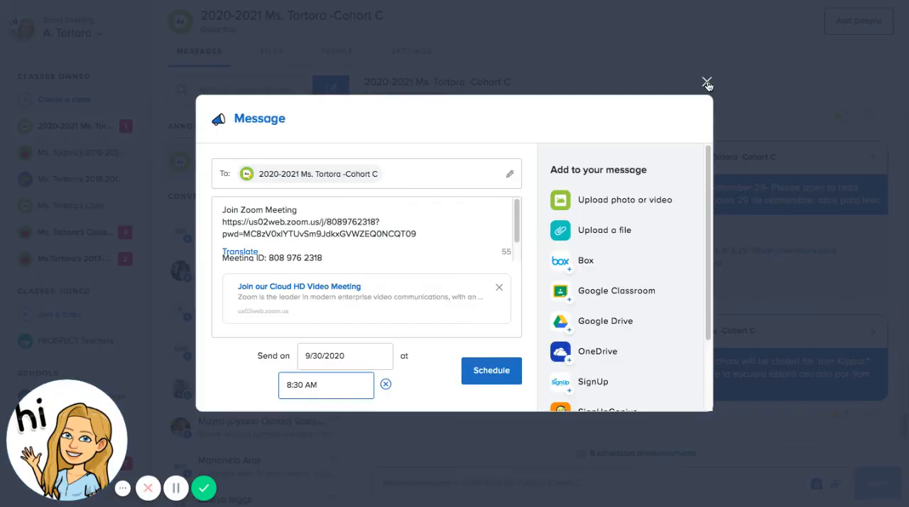
left_click(708, 82)
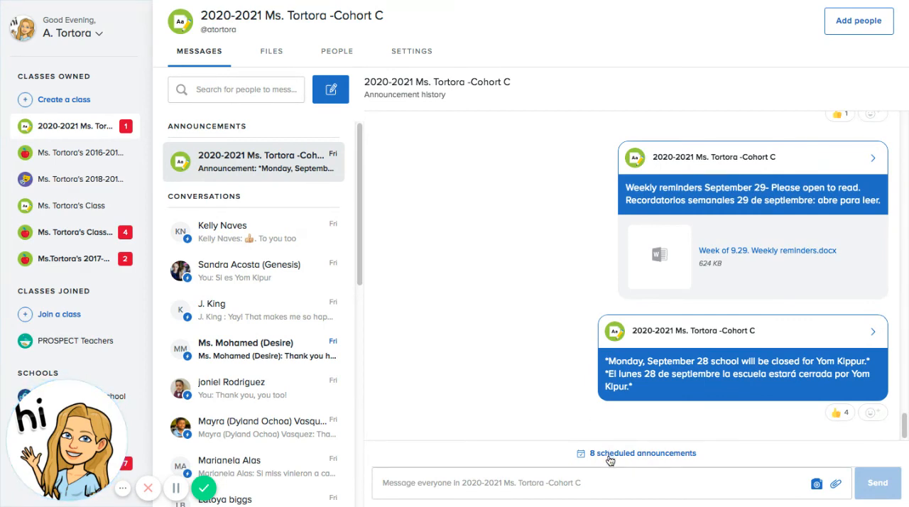
View the Cohort C class's 8 scheduled announcements
left_click(641, 453)
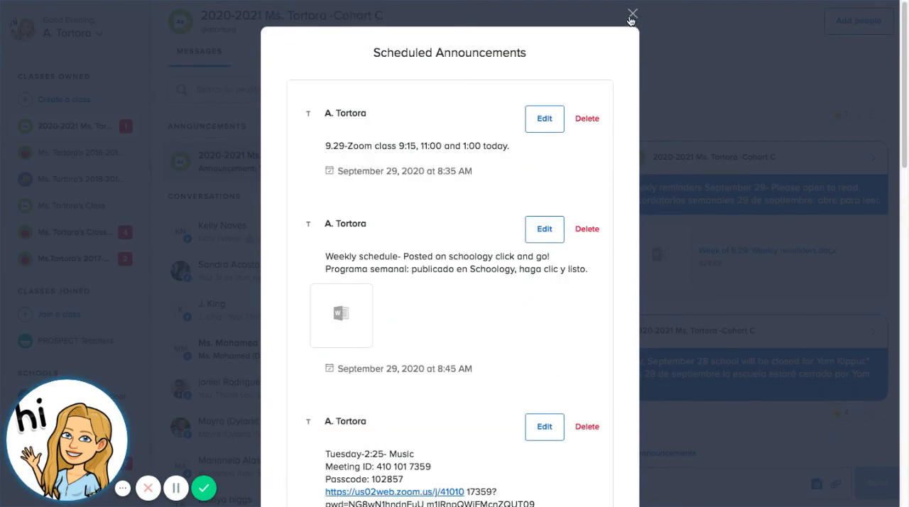
Close the scheduled announcements list and switch to Ms. Tortoro's 2016-2017 Class
left_click(631, 14)
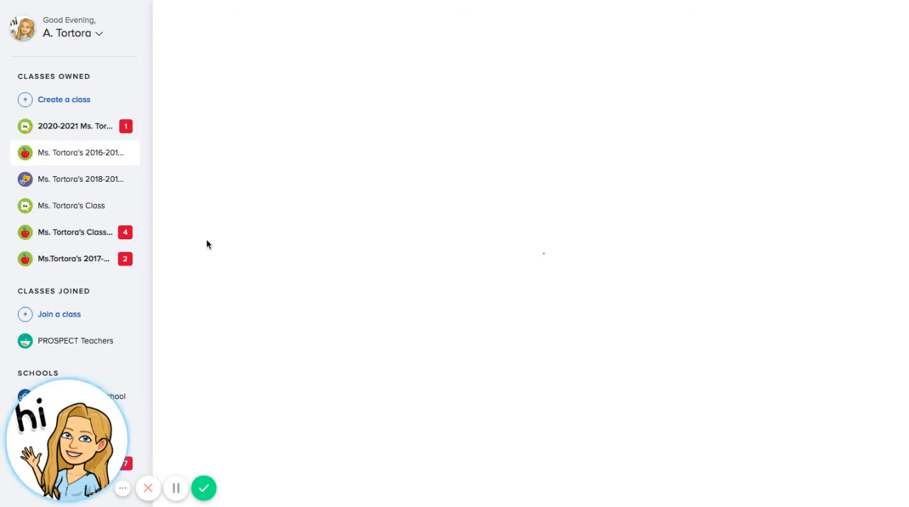
left_click(80, 152)
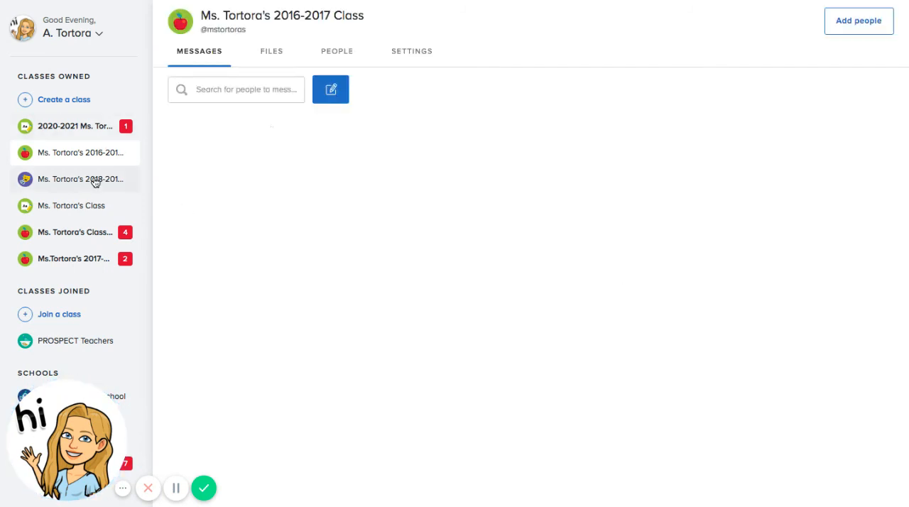